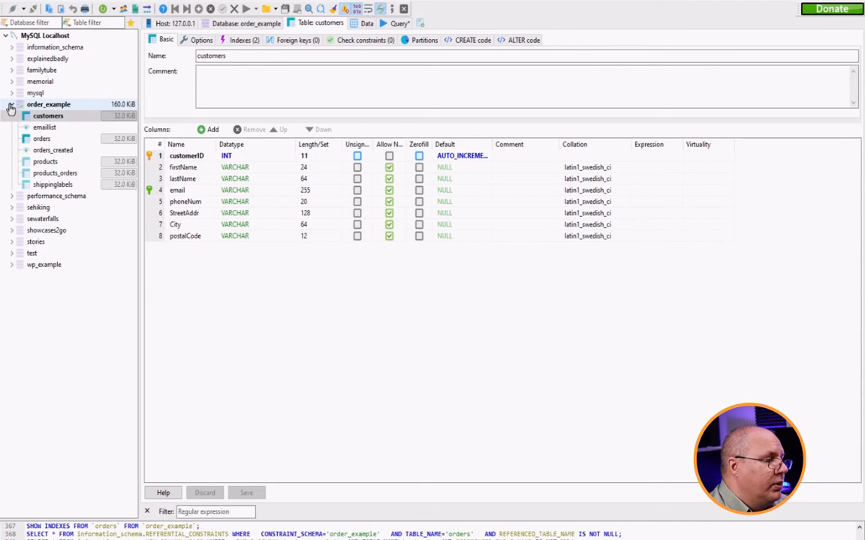
Start a new stored procedure on the order_example database from its context menu
right_click(48, 106)
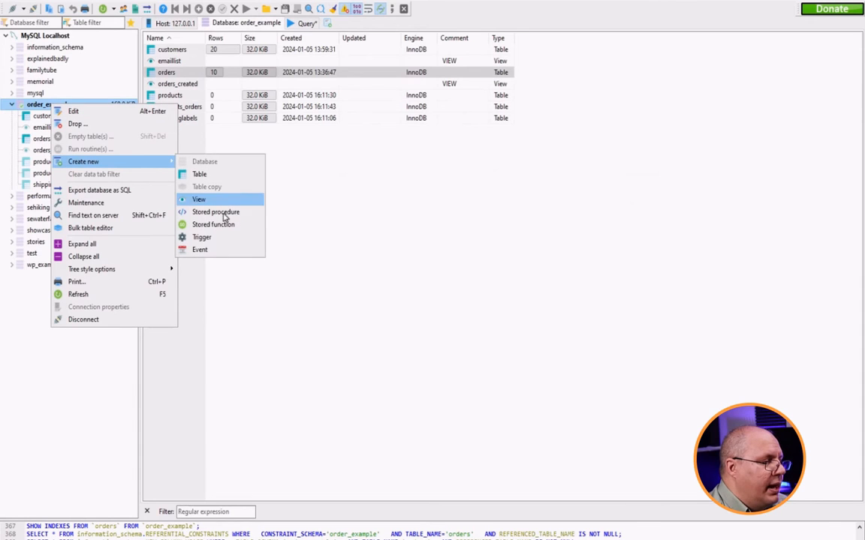
mouse_move(216, 212)
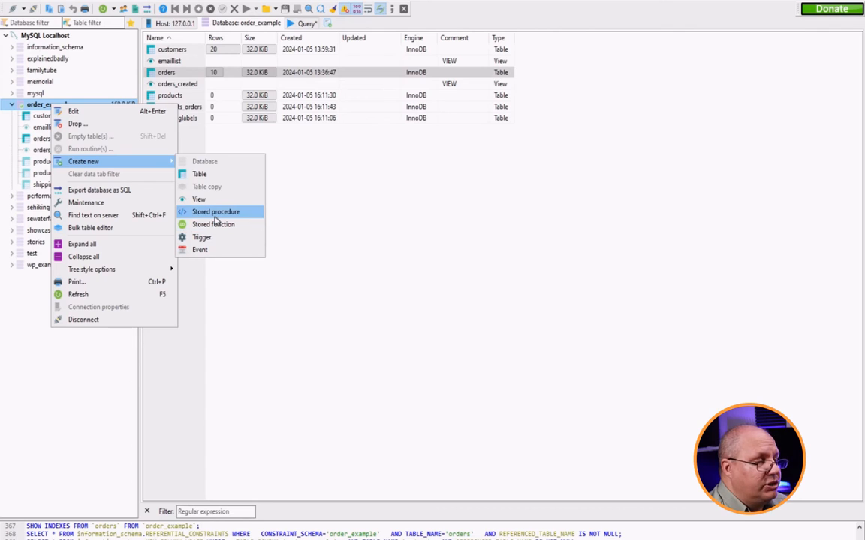
left_click(216, 212)
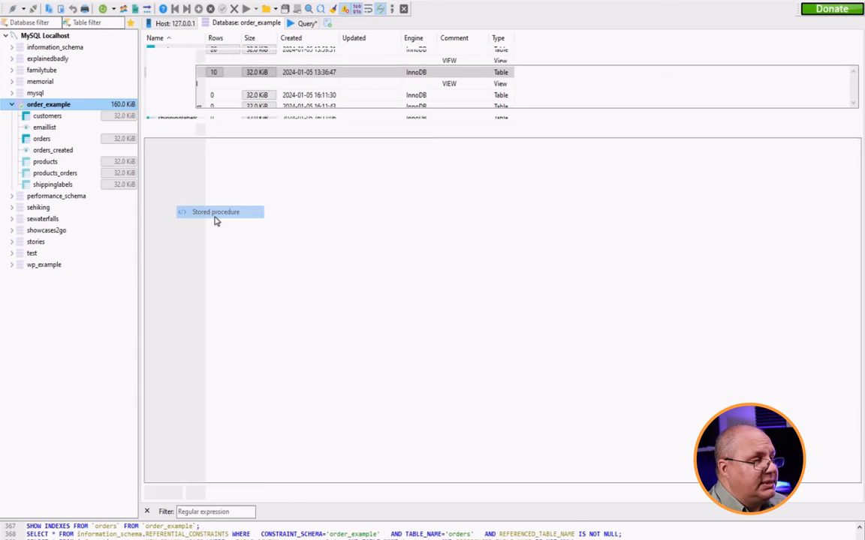
left_click(216, 212)
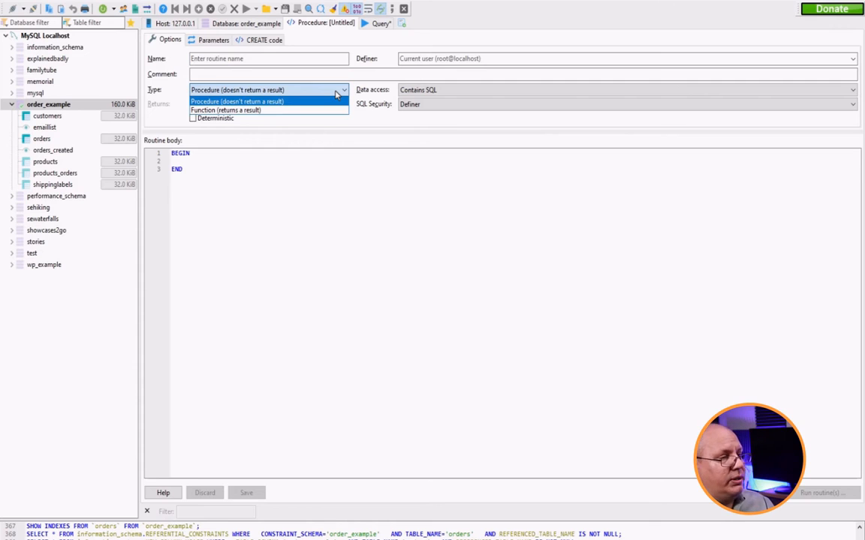
left_click(237, 90)
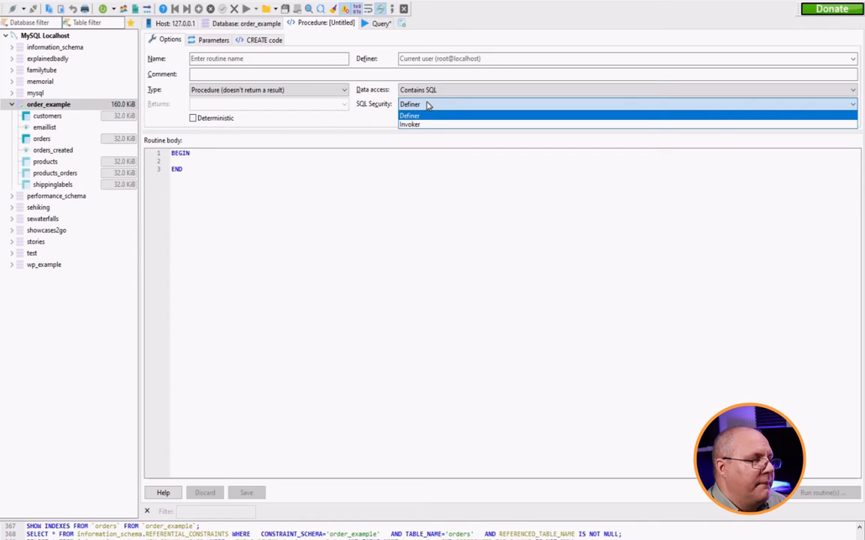
mouse_move(168, 157)
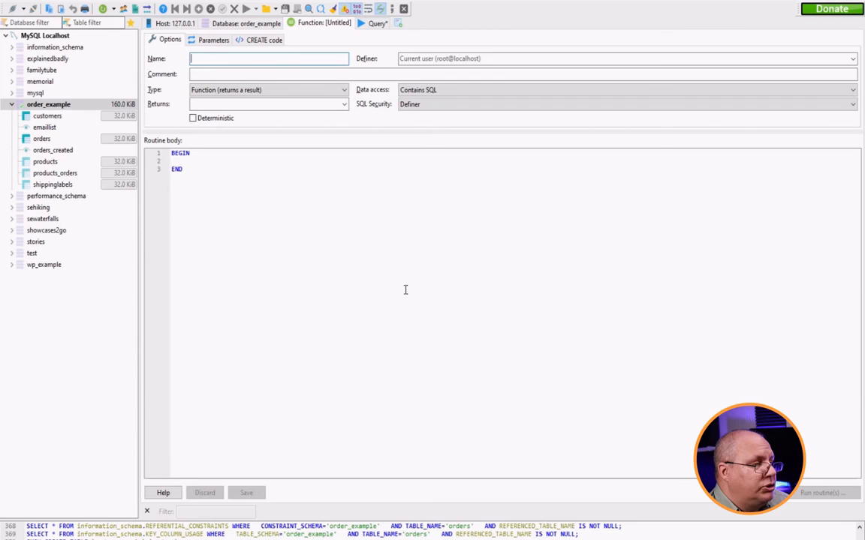
mouse_move(308, 147)
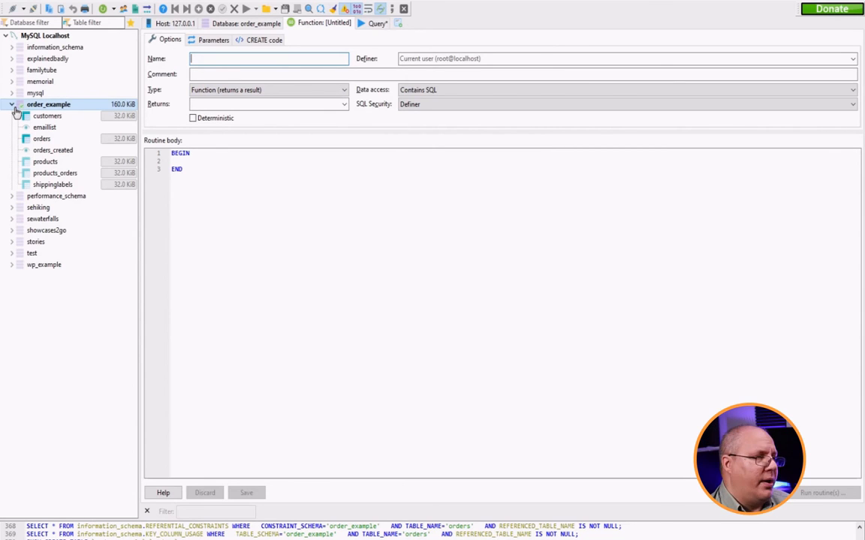
Start a new trigger on the order_example database from its context menu
right_click(48, 103)
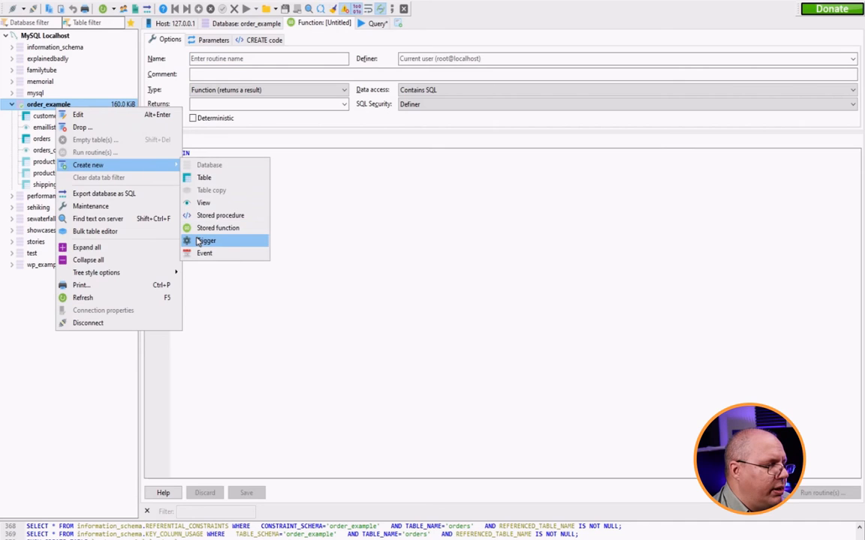
left_click(206, 240)
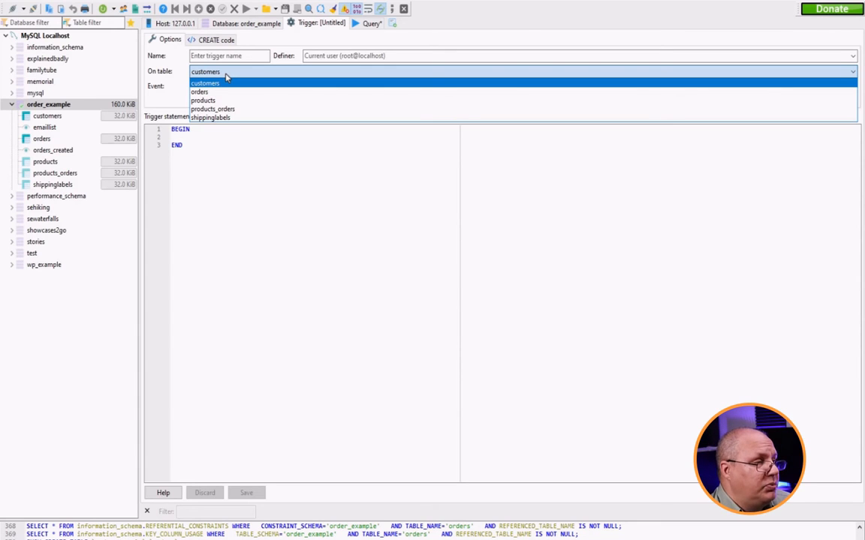
Attach the trigger to the customers table and review the BEFORE/AFTER timing and INSERT/UPDATE/DELETE event choices
left_click(204, 82)
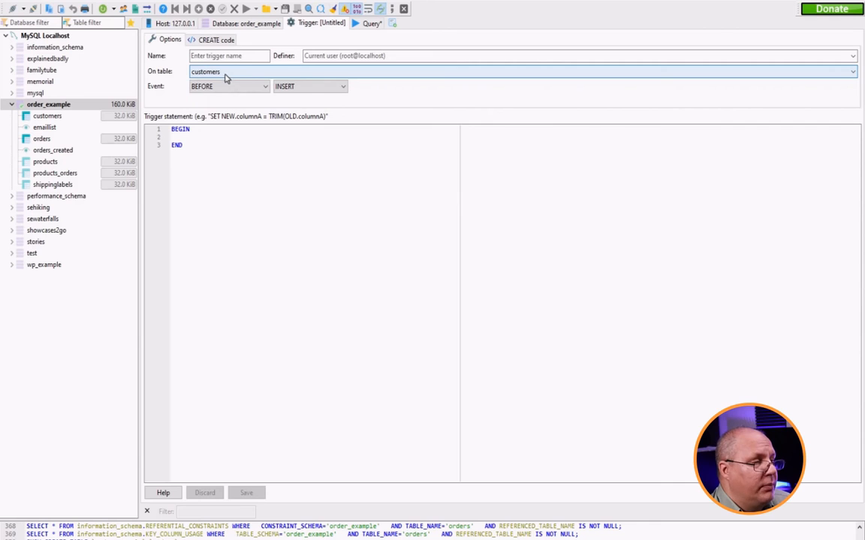
left_click(228, 85)
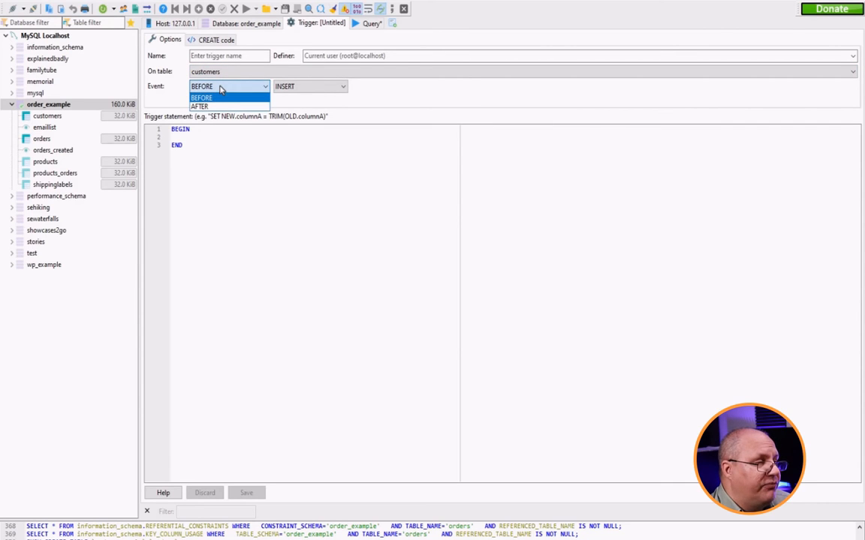
mouse_move(293, 102)
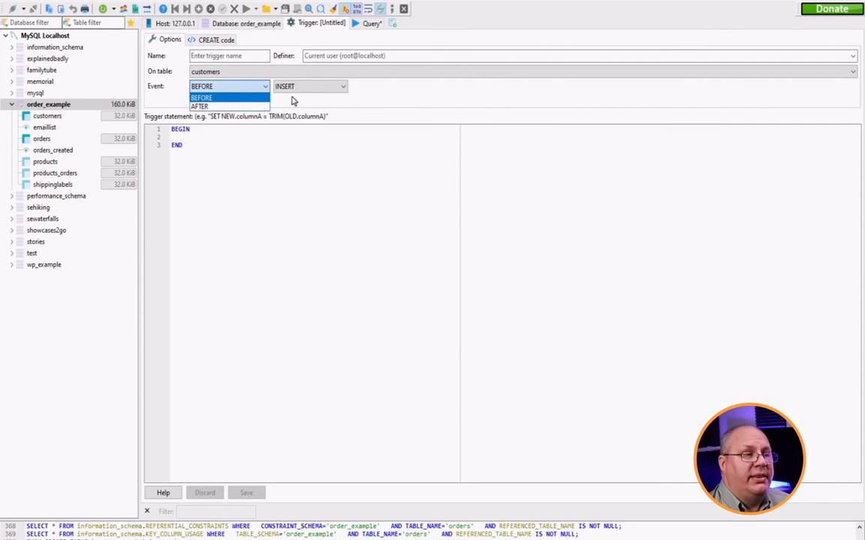
left_click(307, 86)
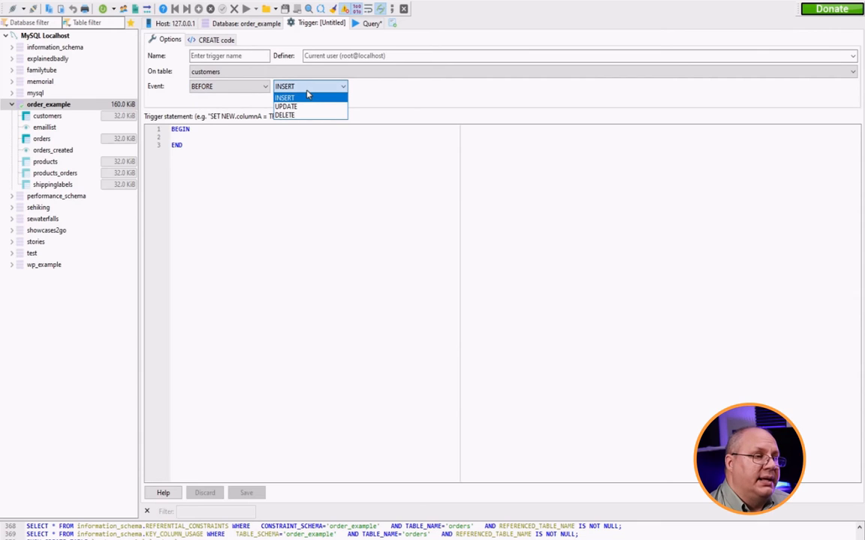